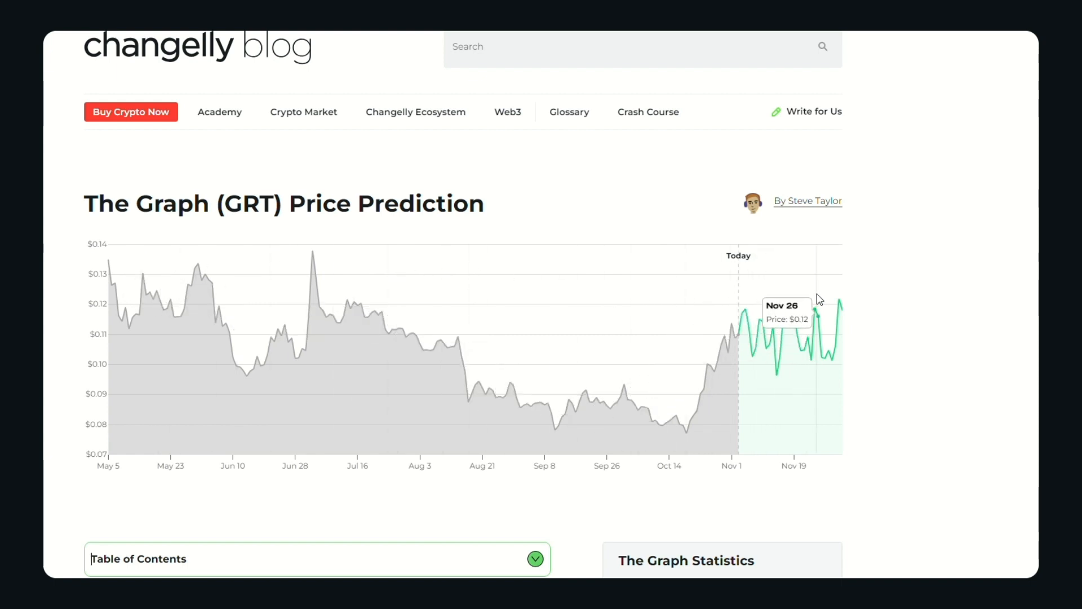
scroll("down", 3)
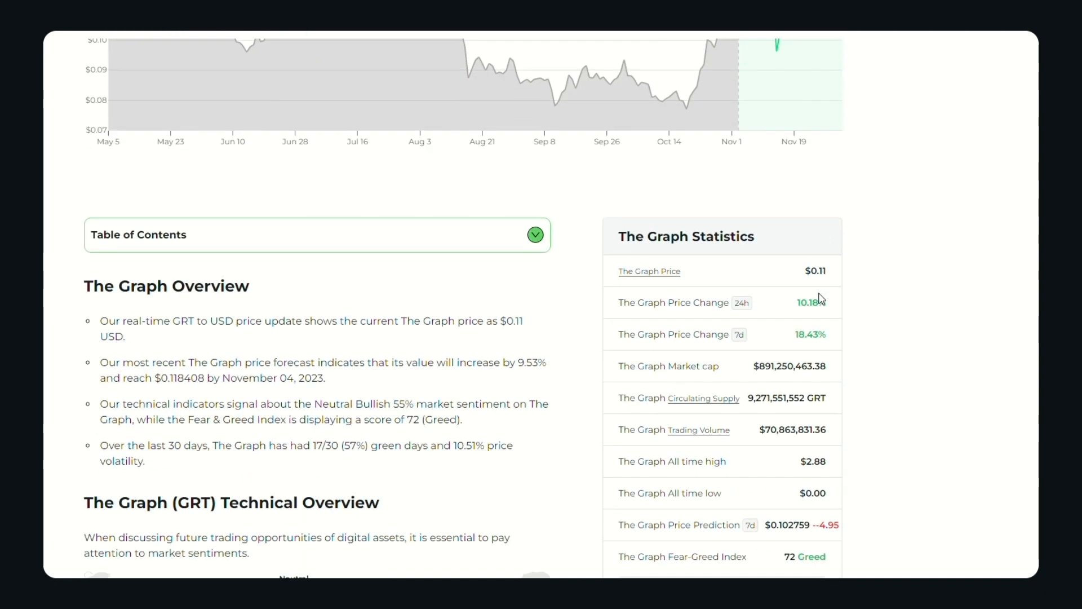